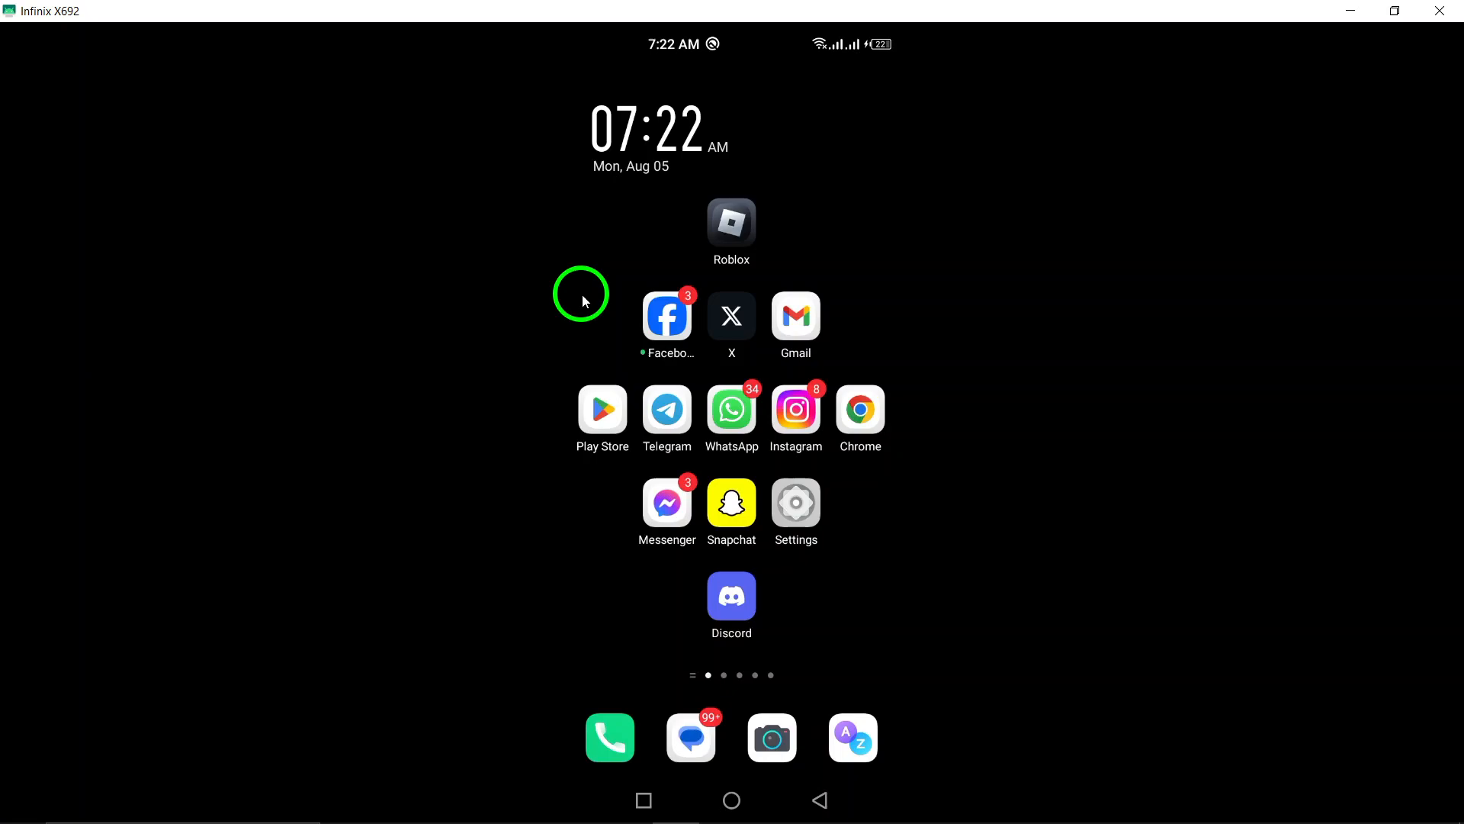
pyautogui.moveTo(723, 370)
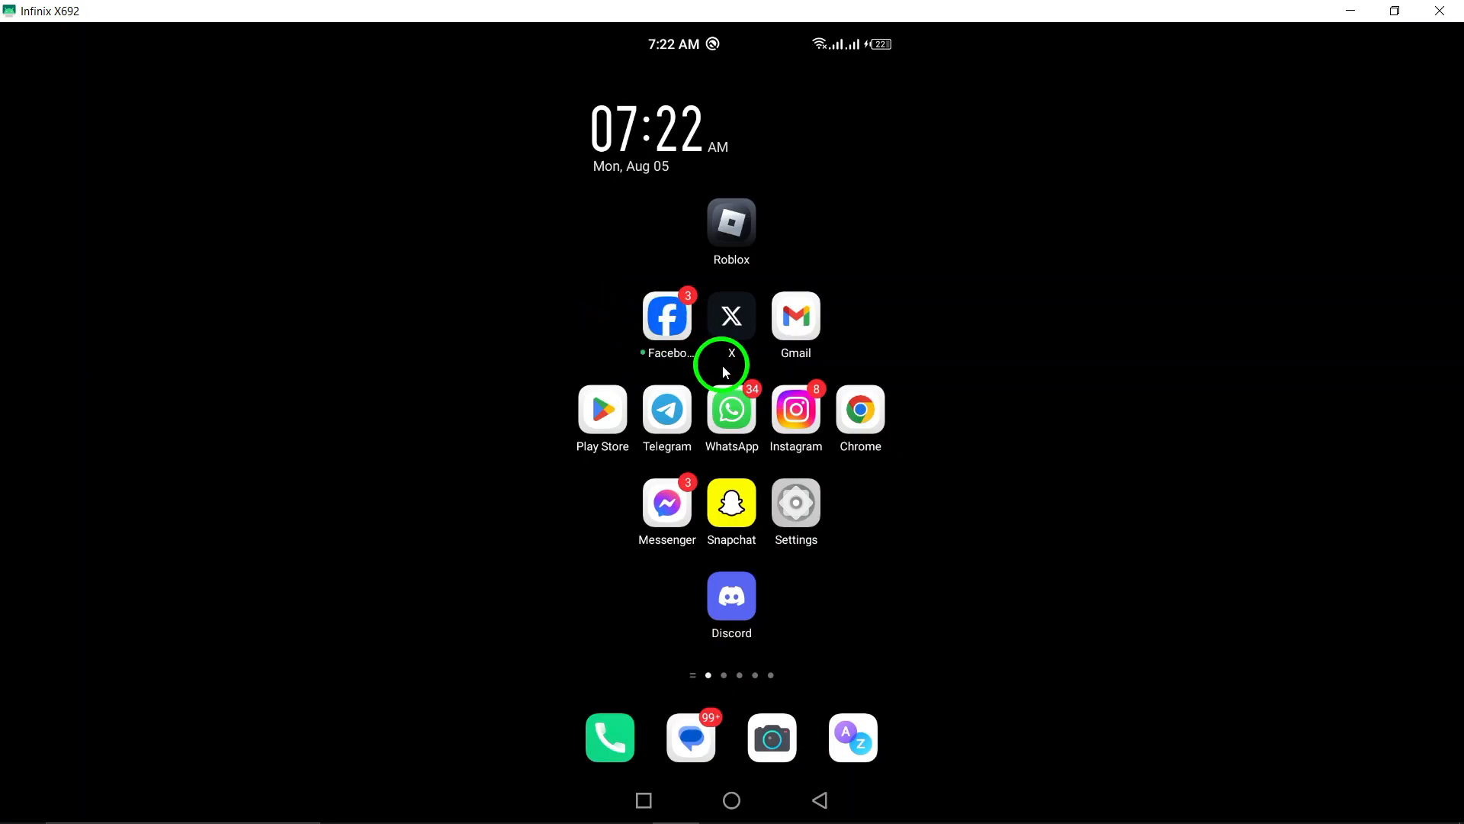
pyautogui.moveTo(738, 418)
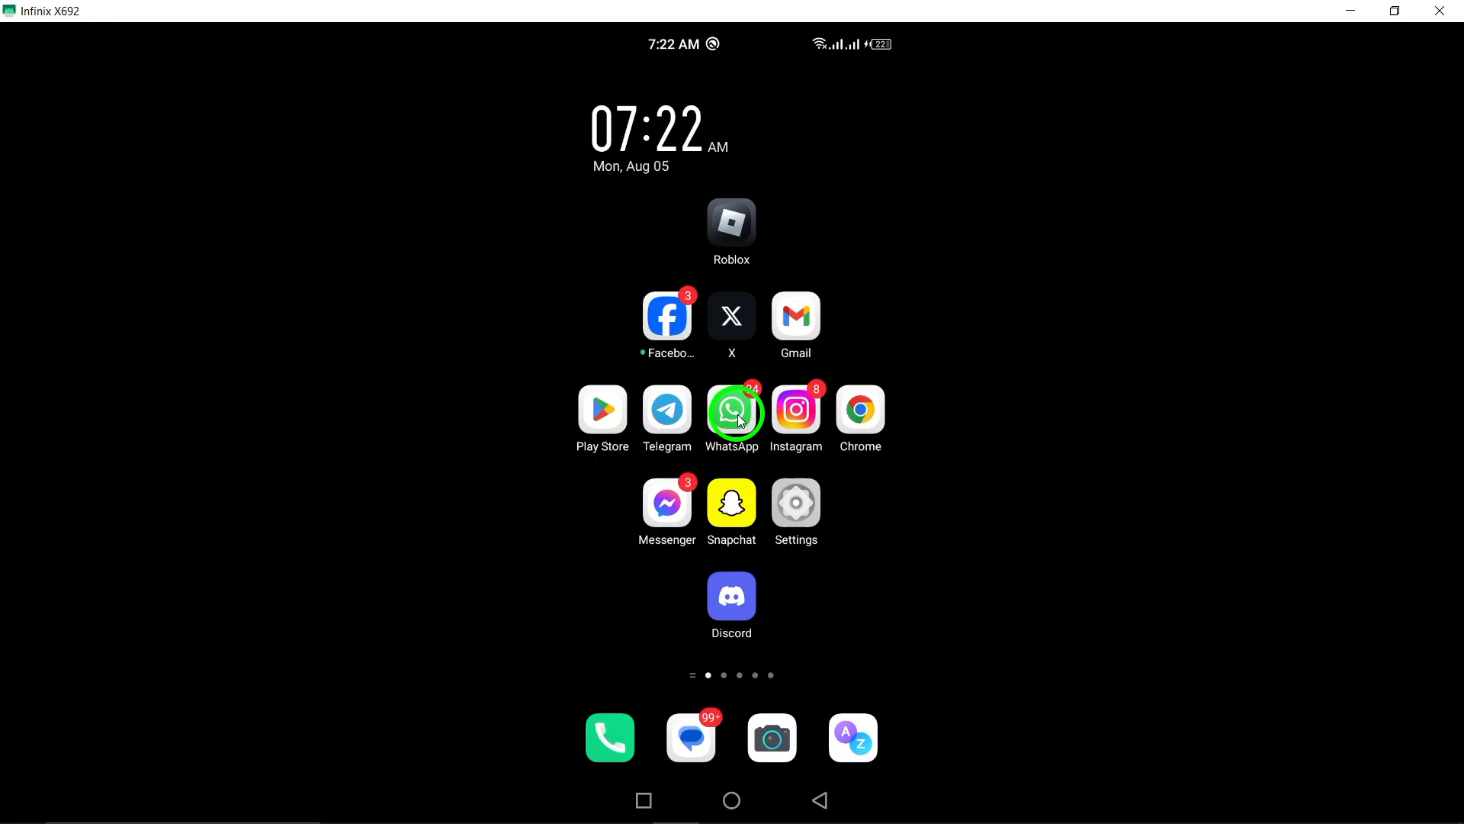
# Step: Find WhatsApp by searching 'whats' in App settings and show its app info page
pyautogui.click(795, 502)
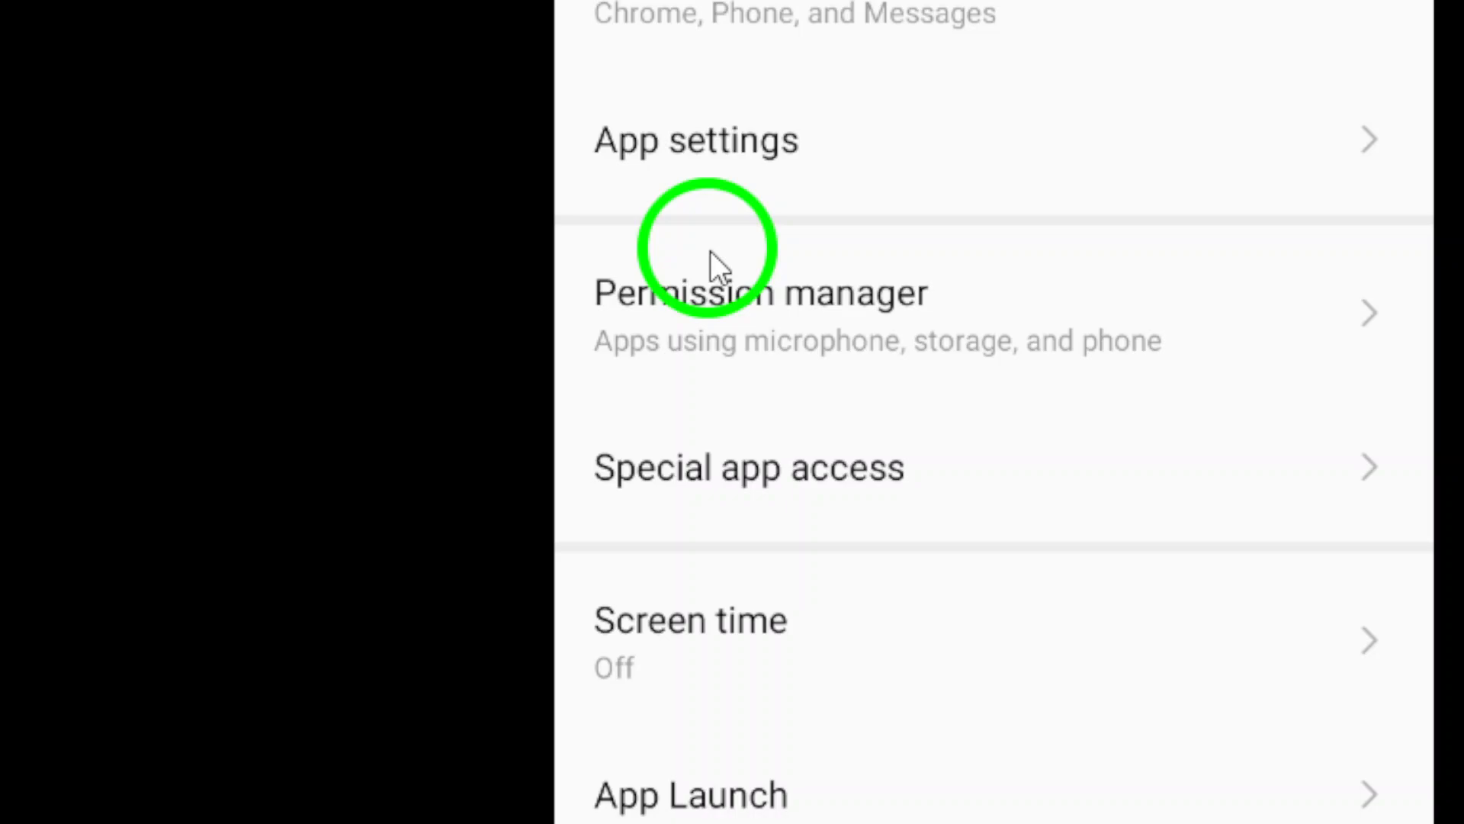
pyautogui.click(696, 139)
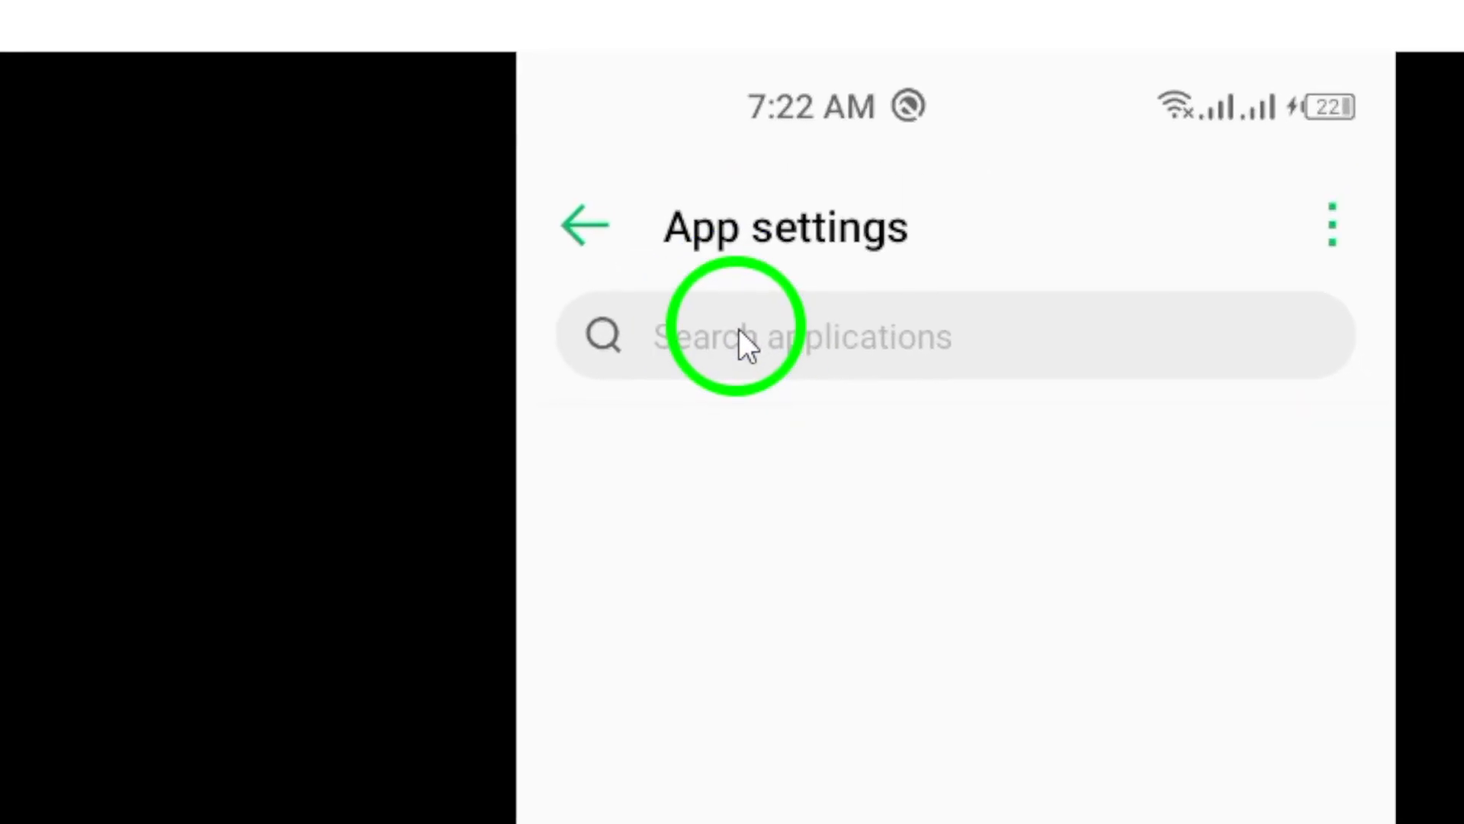
pyautogui.write('whats')
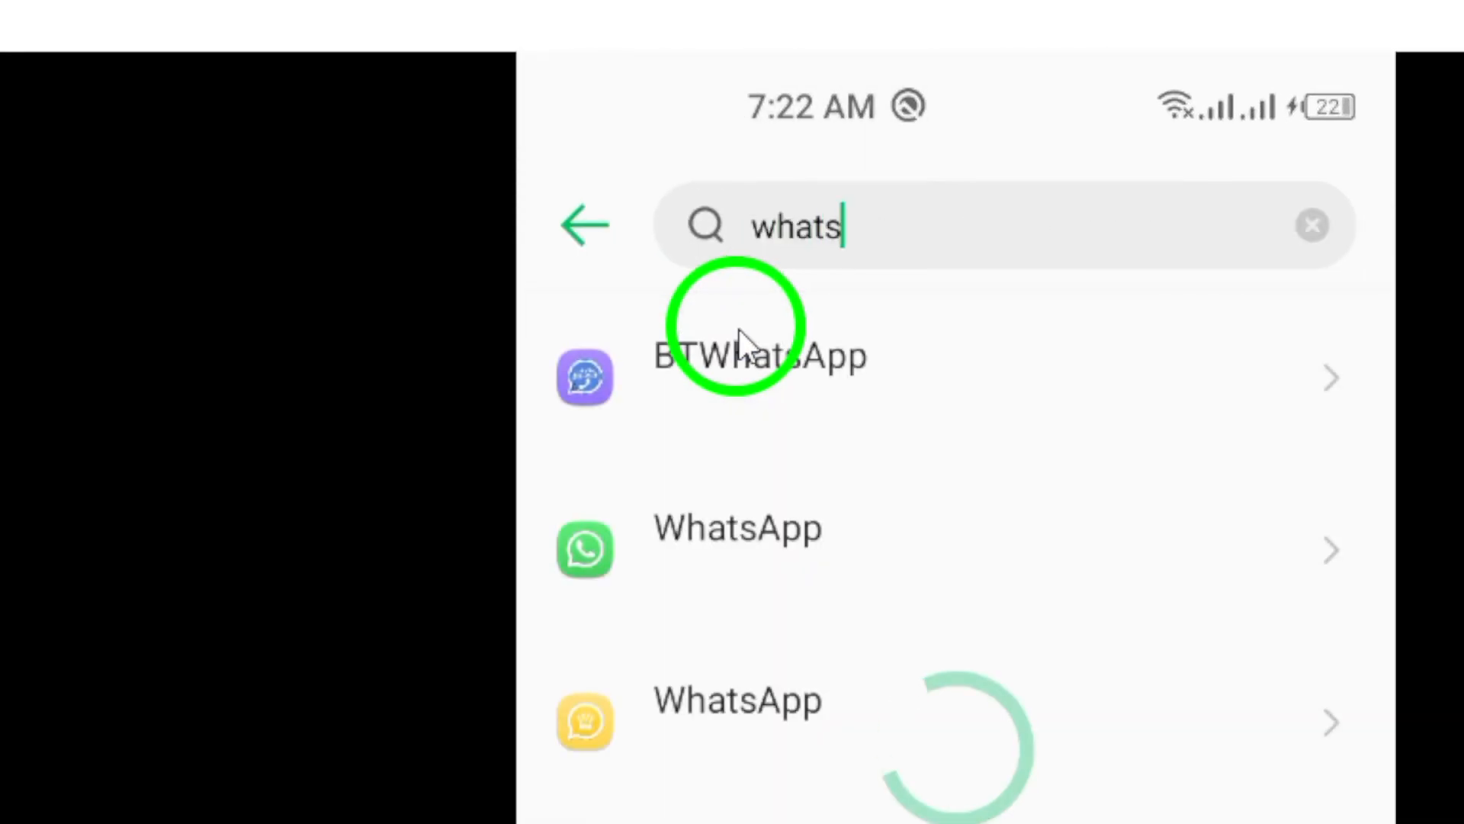
pyautogui.click(738, 528)
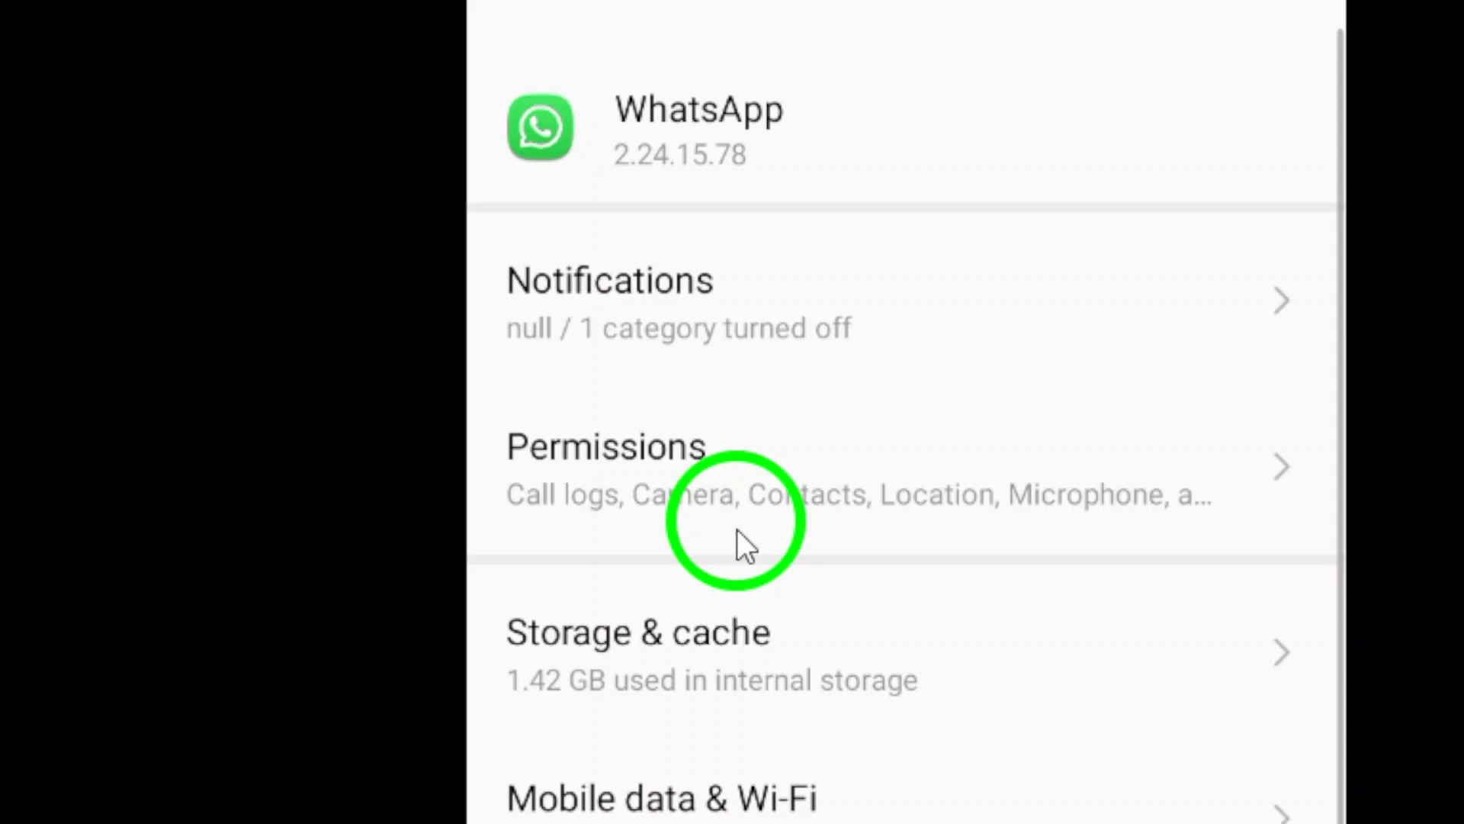
pyautogui.click(638, 631)
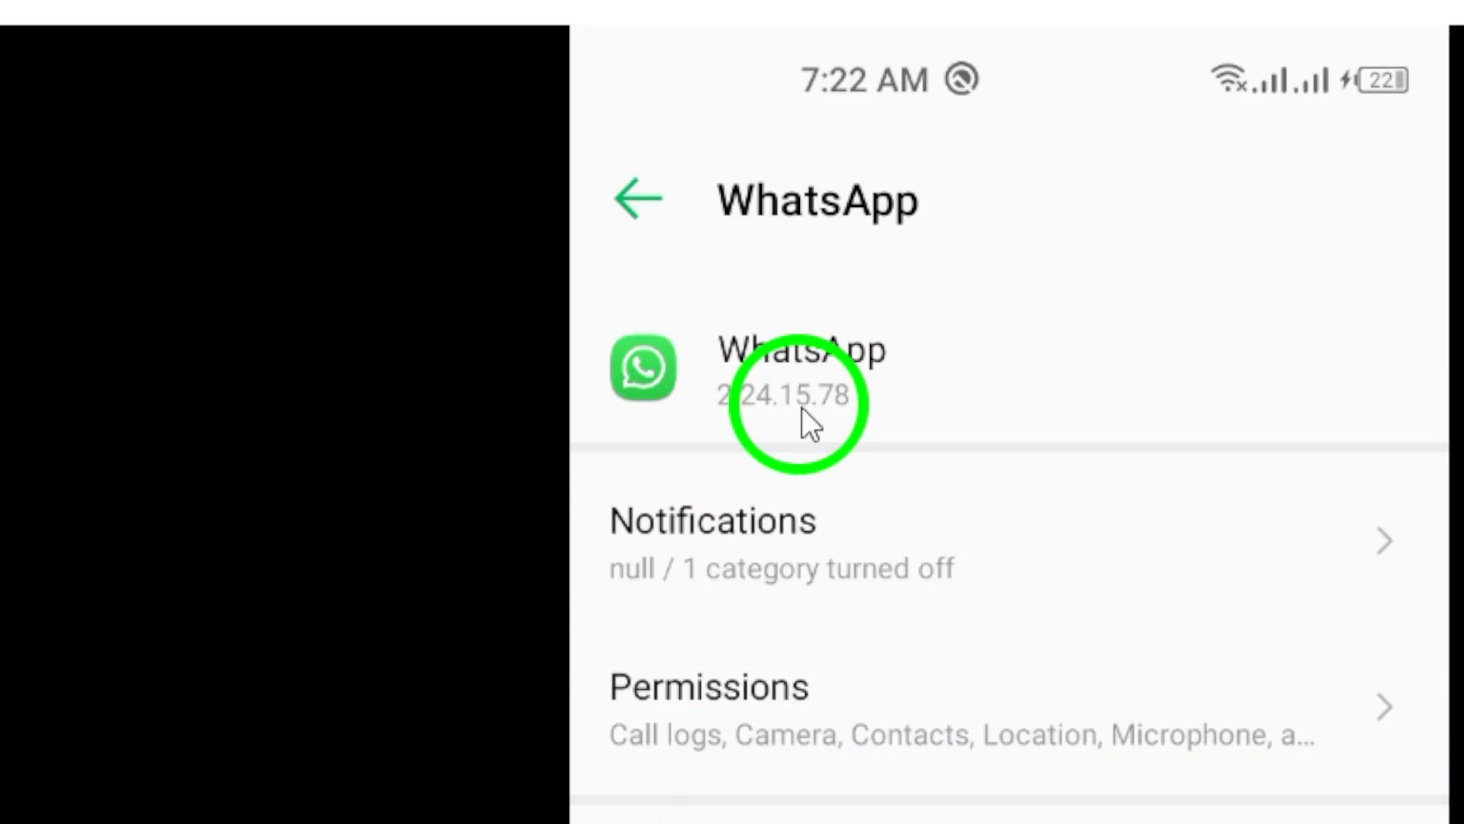
# Step: Launch File Manager from the app drawer, showing 126 GB of 128 GB used
pyautogui.scroll(-3)
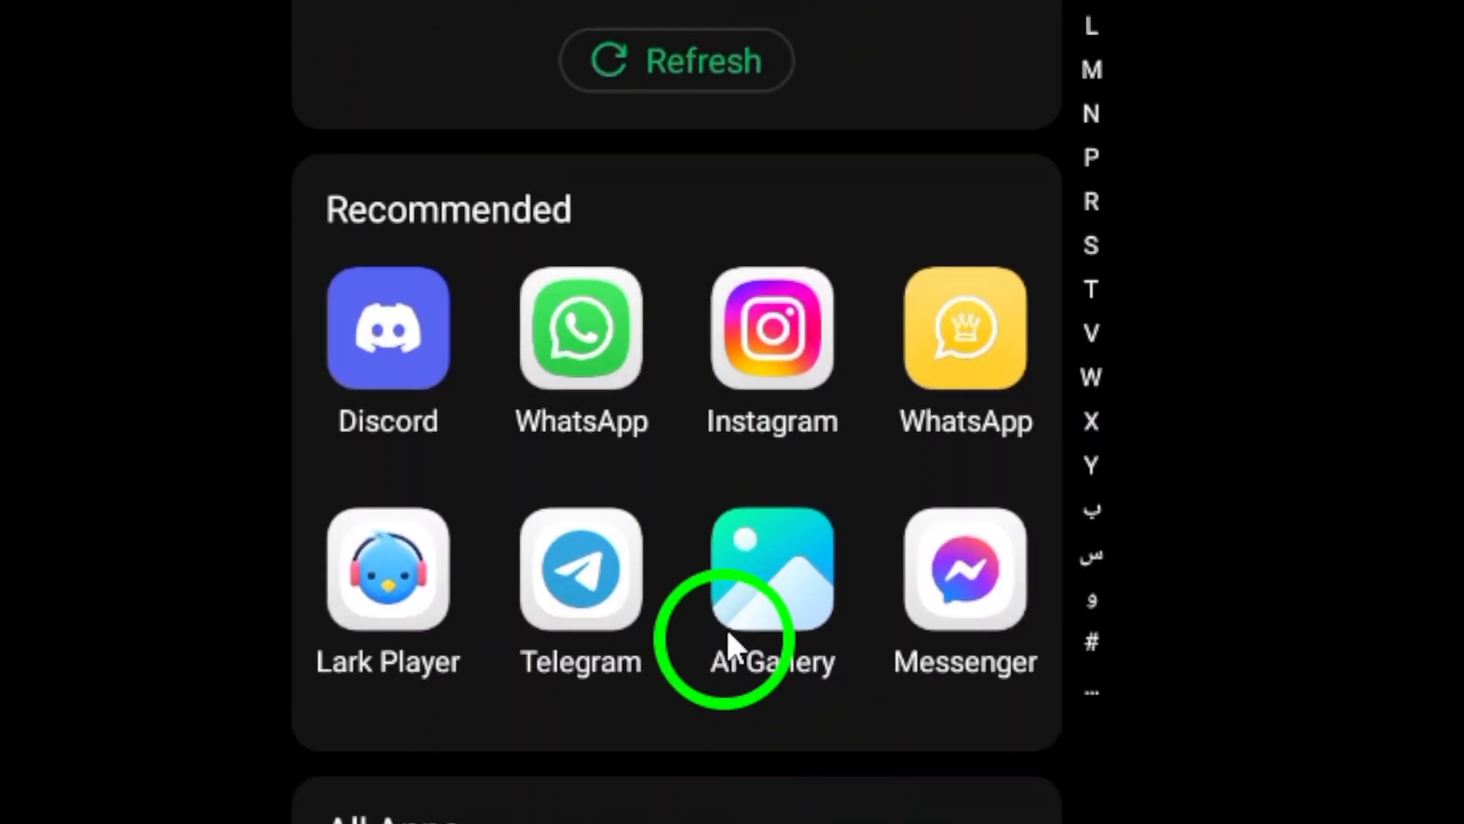
pyautogui.scroll(-3)
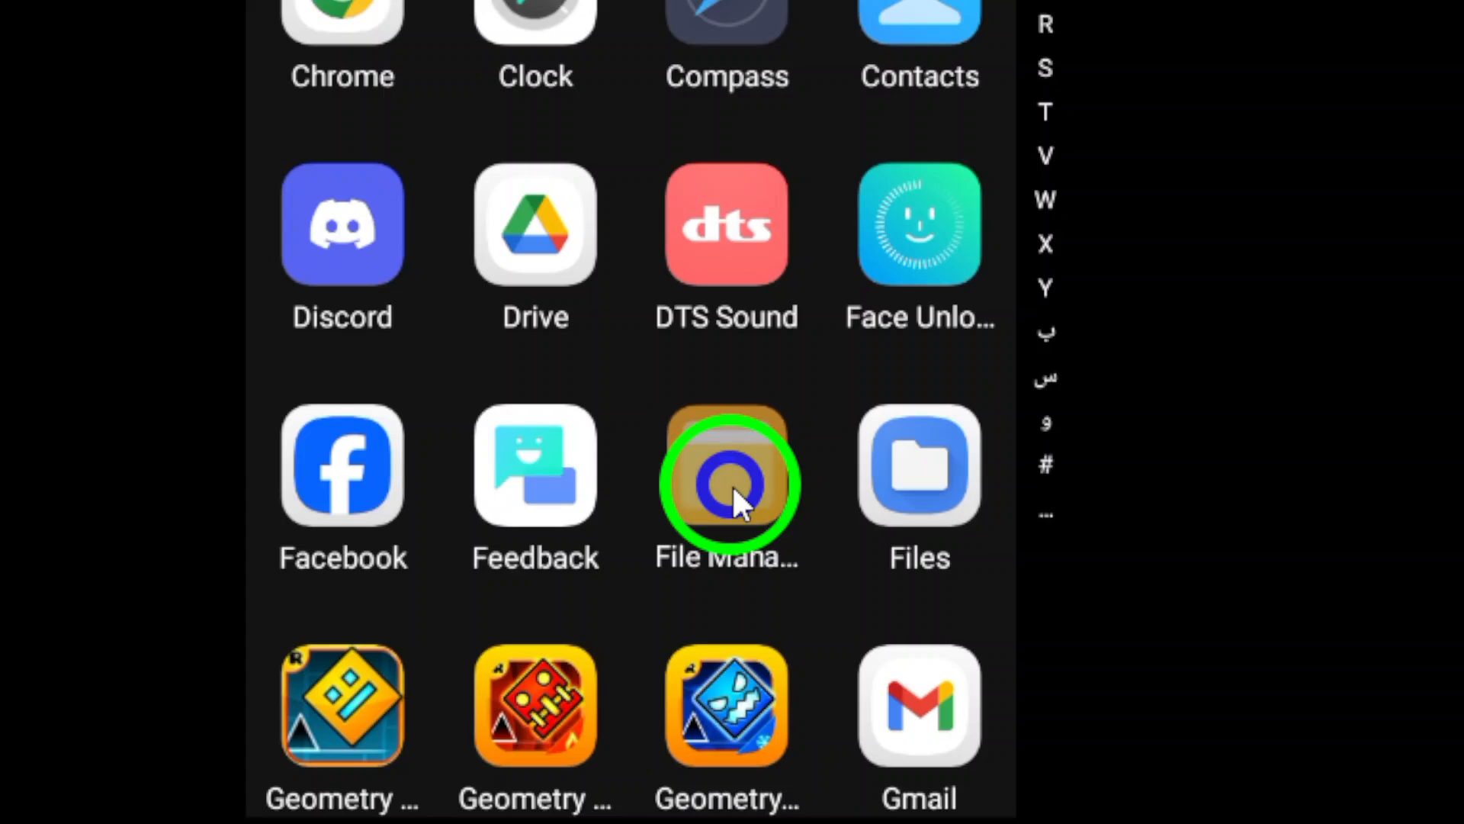
pyautogui.click(726, 482)
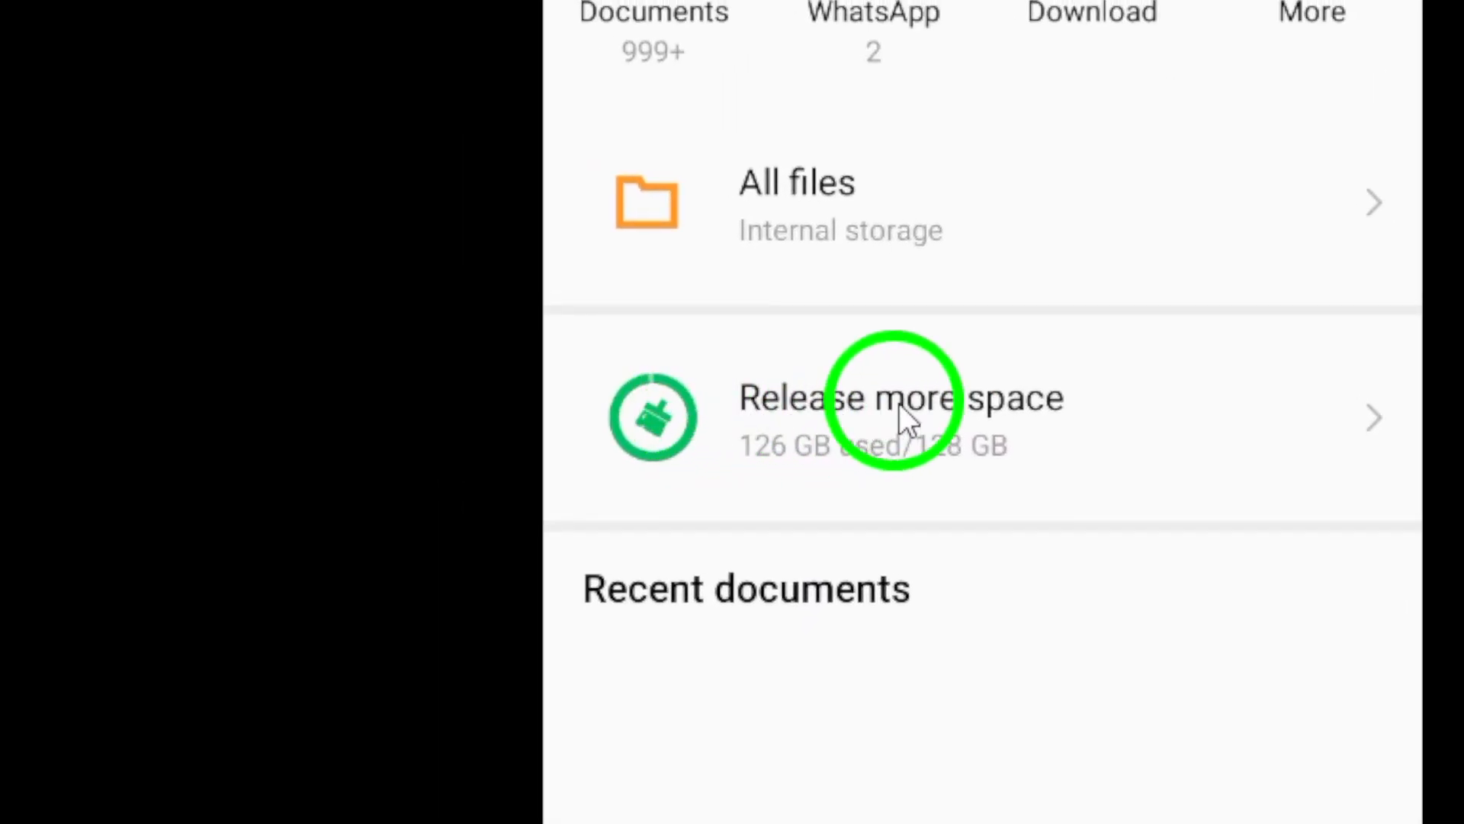
# Step: Bring up the recent-apps overview with WhatsApp's Settings page visible
pyautogui.click(897, 414)
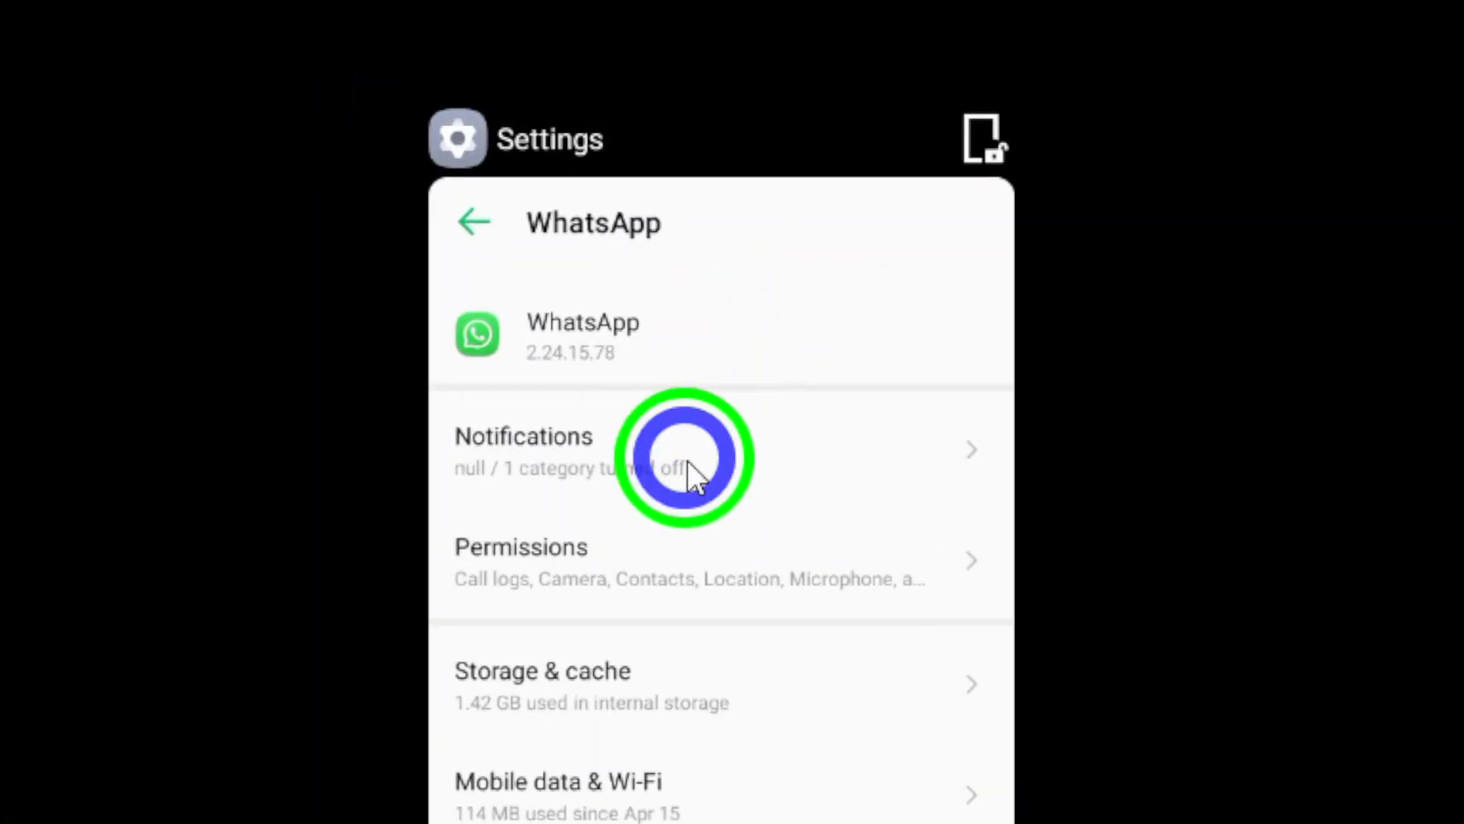
# Step: Return to WhatsApp's app info from Recents and view its Mobile data & Wi-Fi settings
pyautogui.click(558, 795)
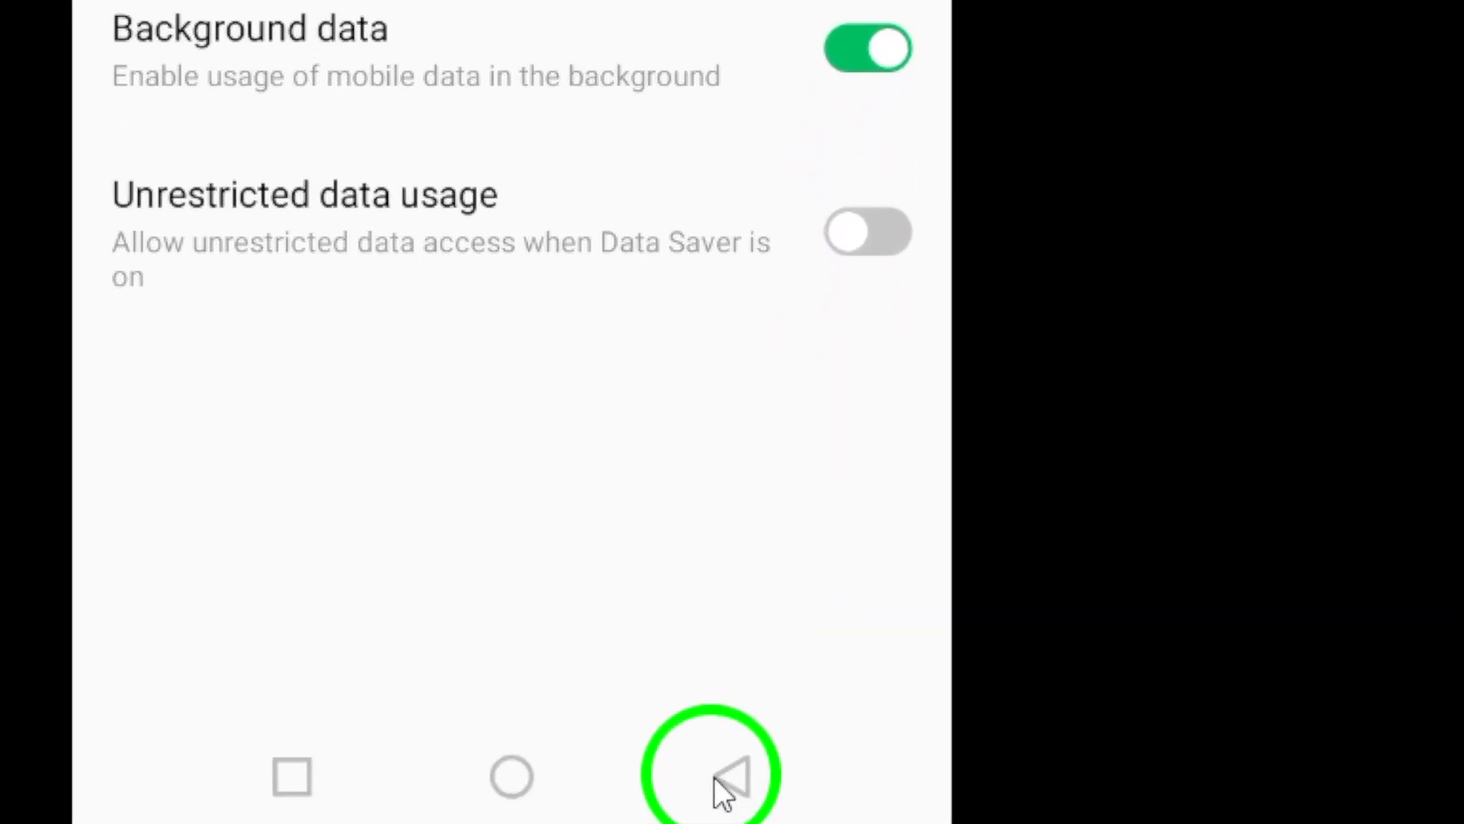
# Step: Go back to the top of WhatsApp's app info page showing version 2.24.15.78
pyautogui.click(714, 770)
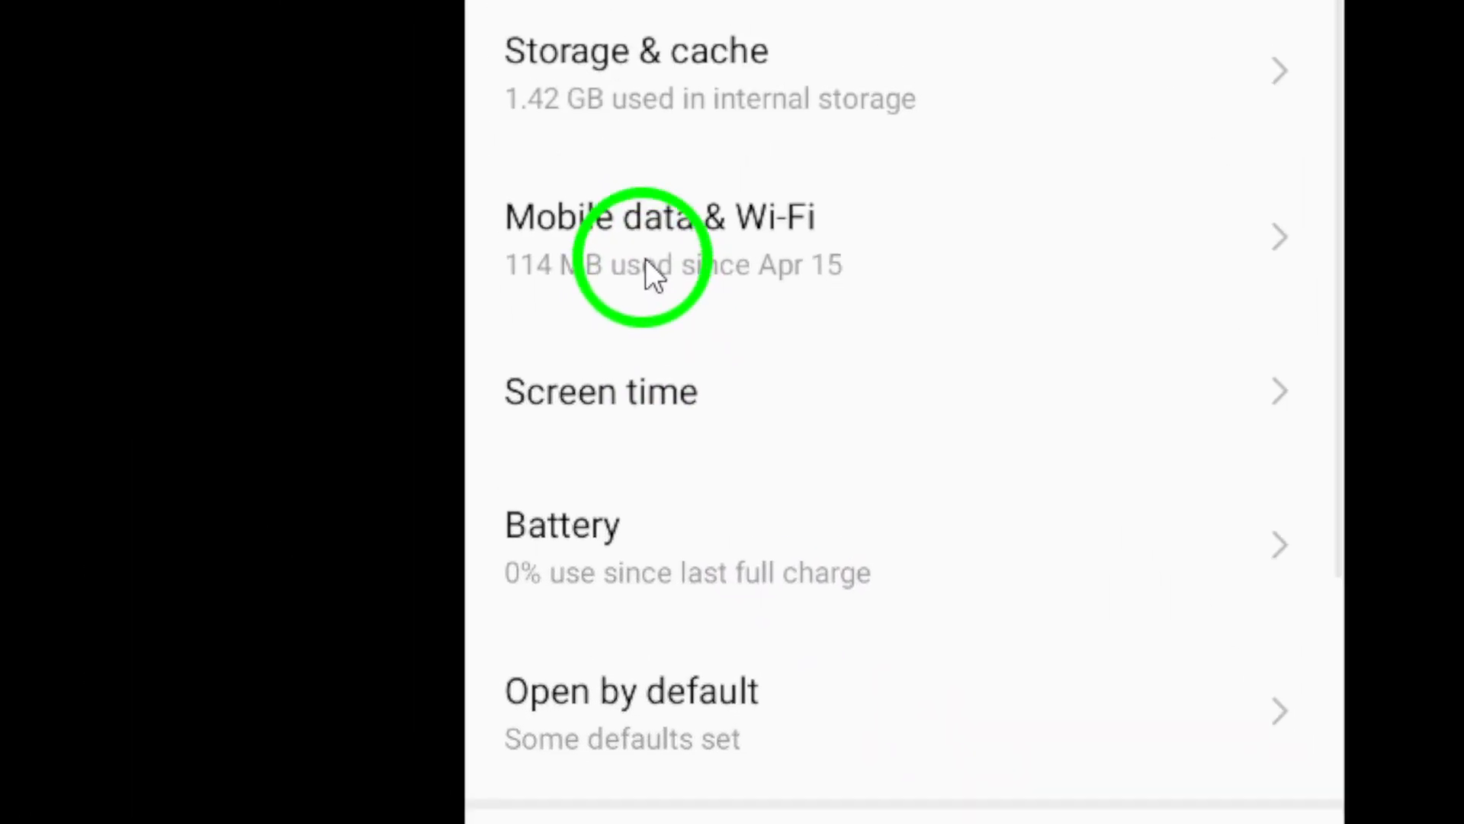
pyautogui.scroll(3)
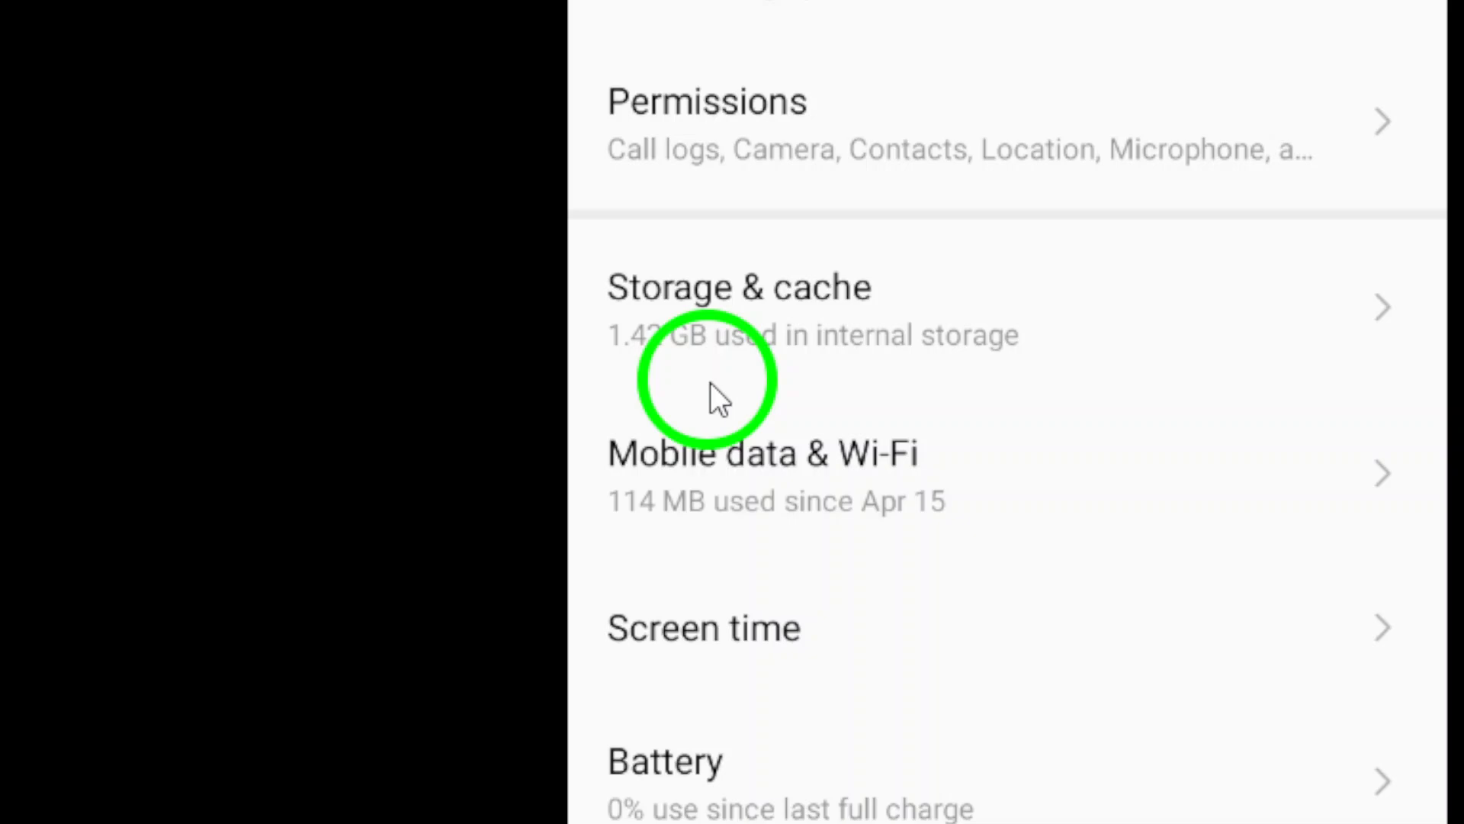
pyautogui.moveTo(664, 467)
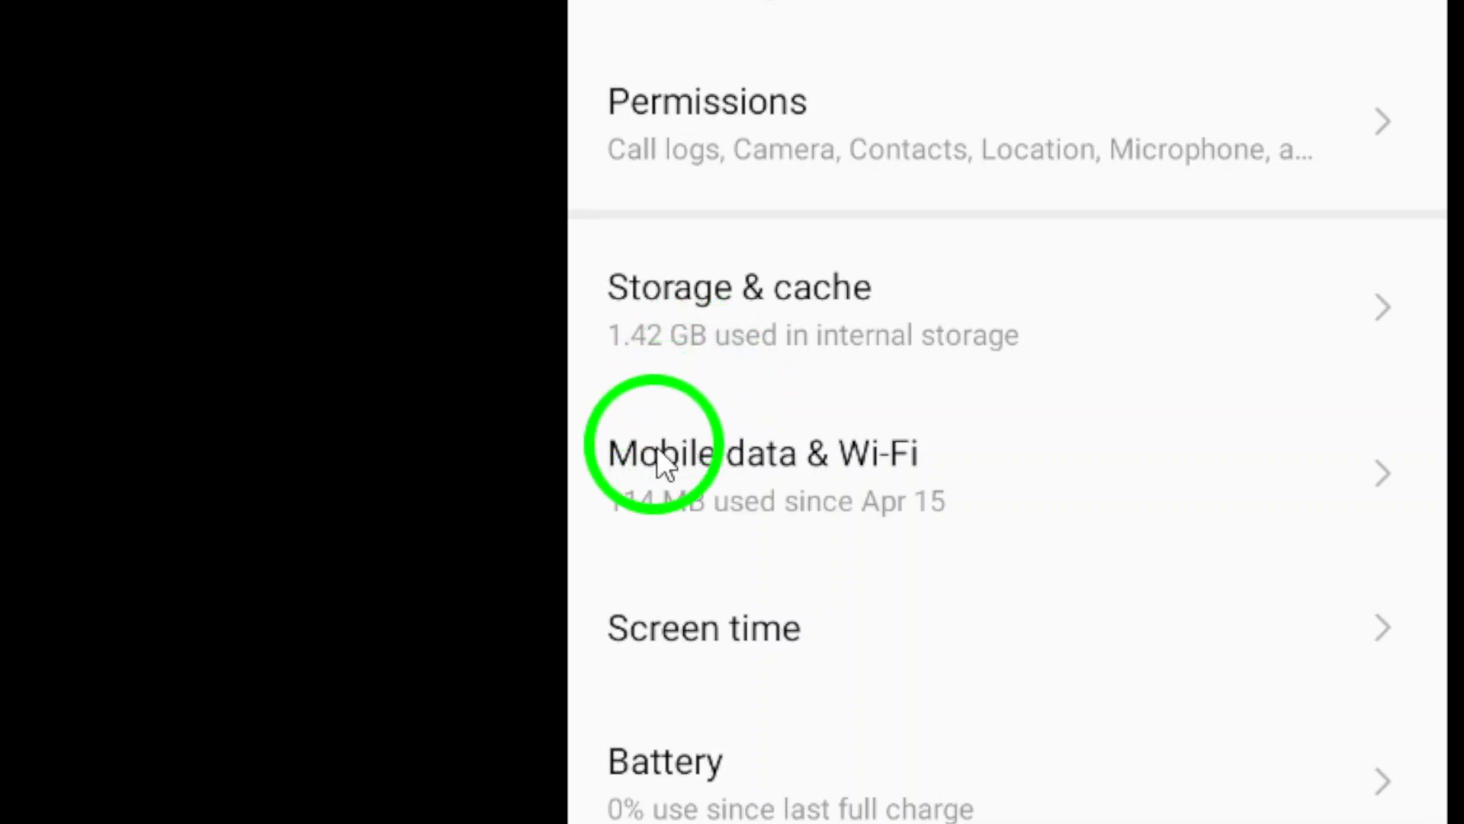
pyautogui.moveTo(659, 336)
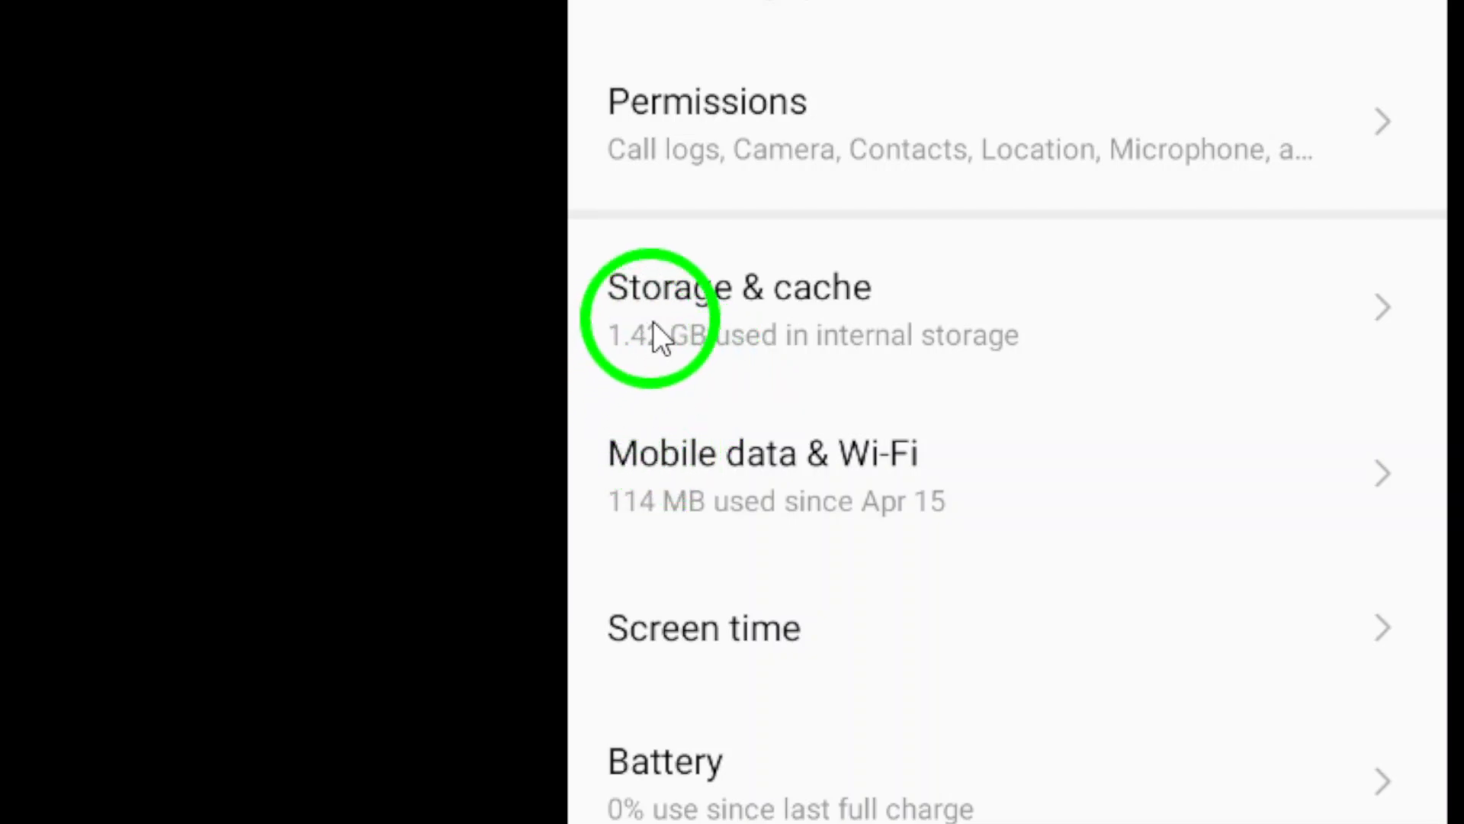
pyautogui.scroll(3)
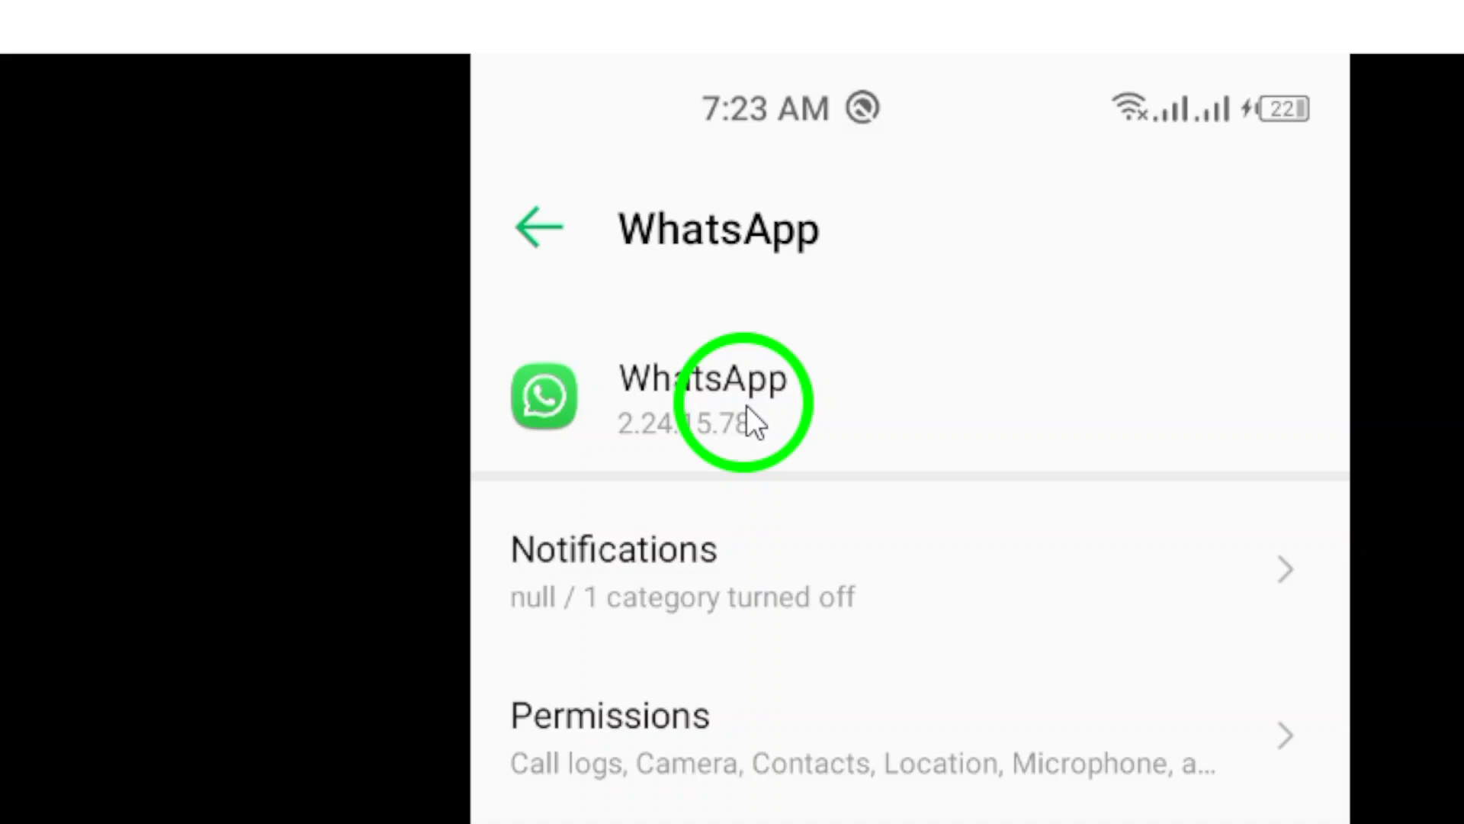